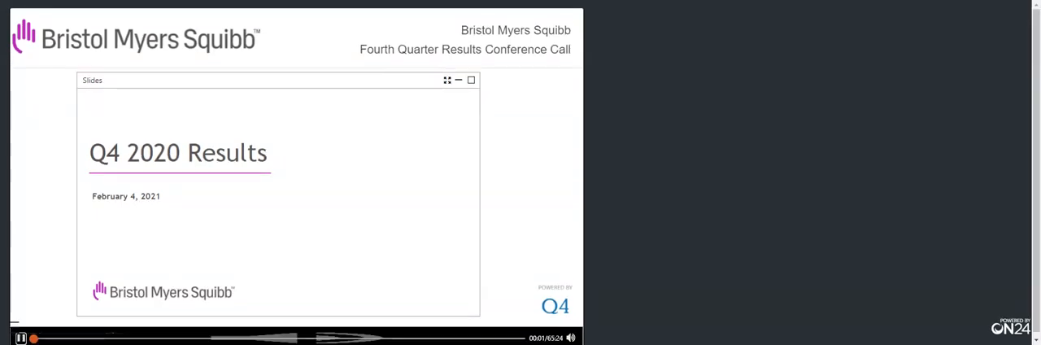
pyautogui.click(21, 337)
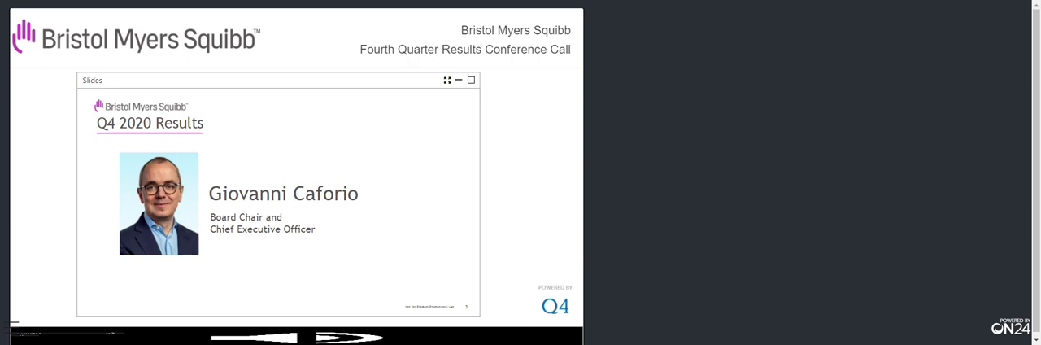
pyautogui.click(341, 337)
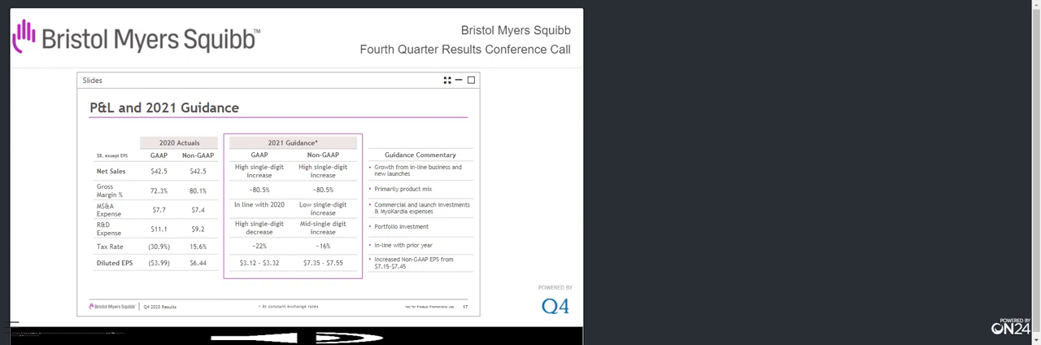
pyautogui.click(352, 337)
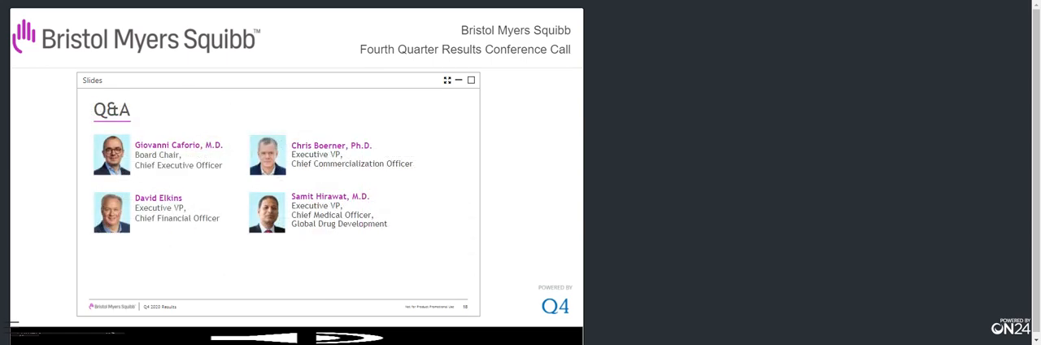